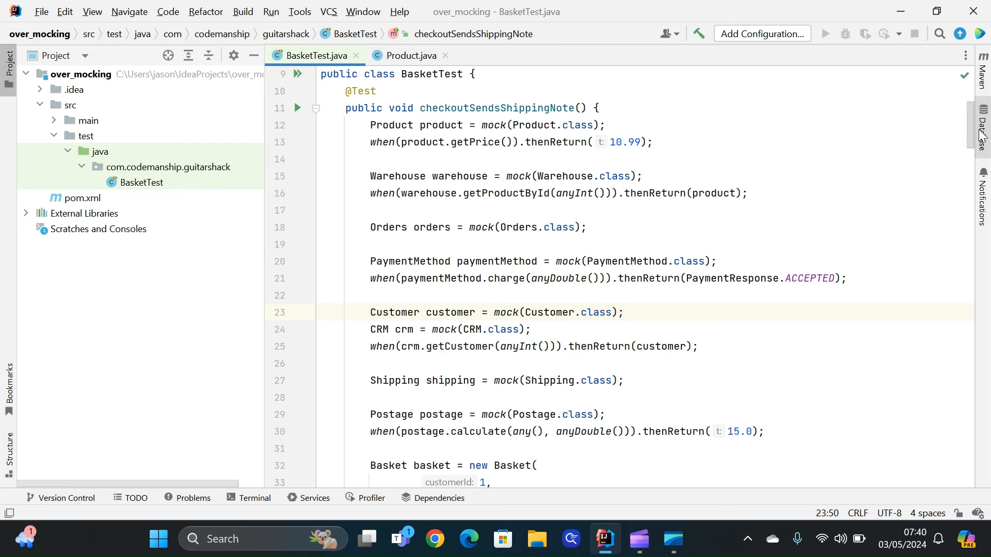
pyautogui.scroll(-3)
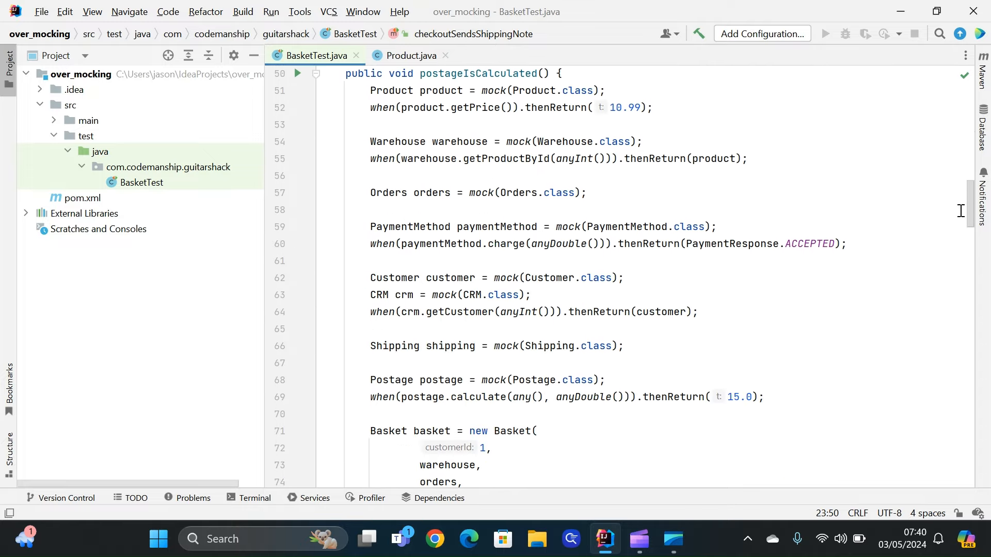
pyautogui.scroll(-3)
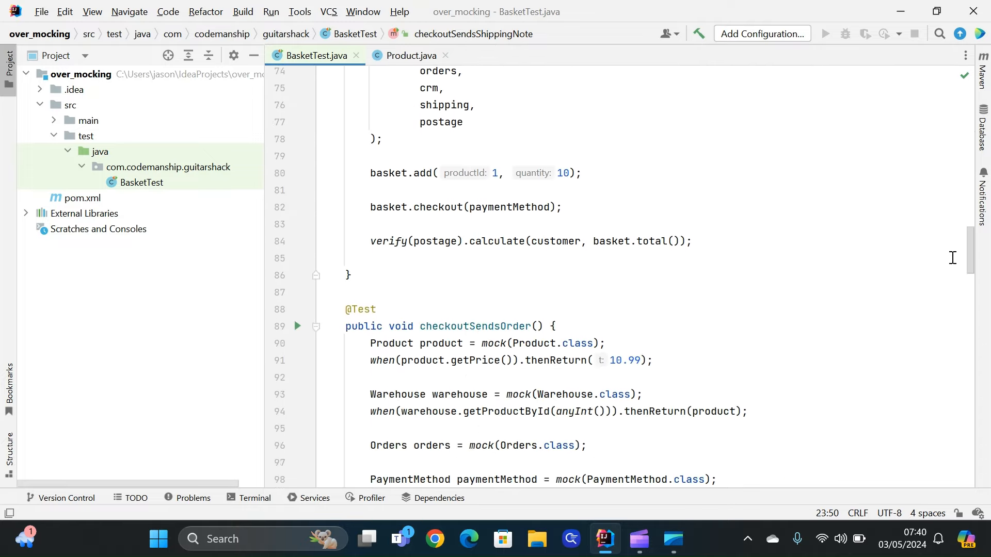
pyautogui.scroll(-3)
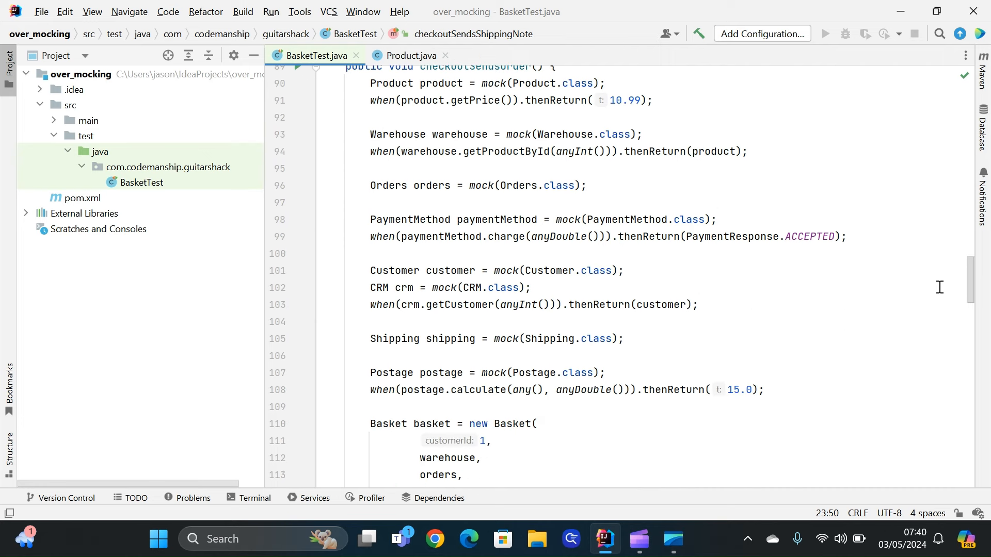
pyautogui.scroll(-3)
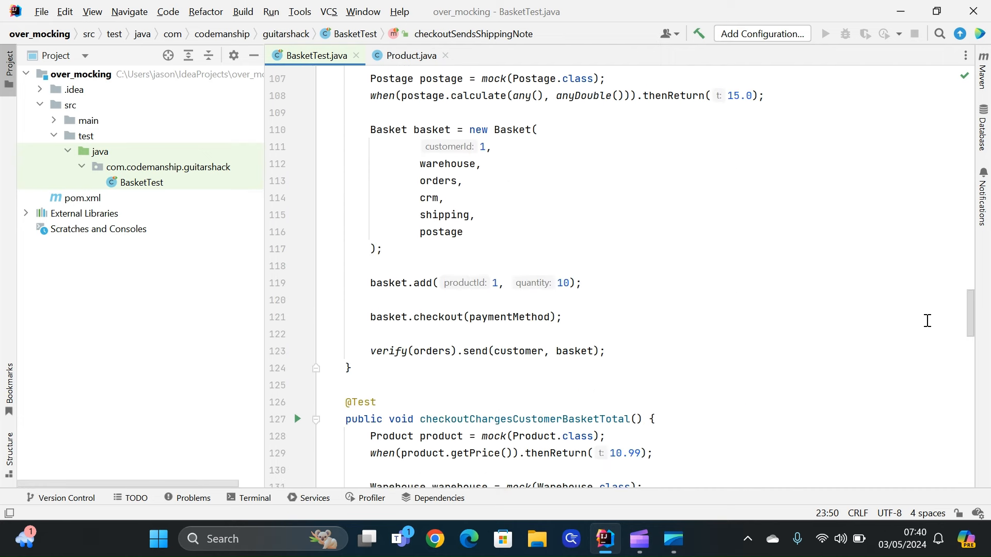
pyautogui.scroll(-3)
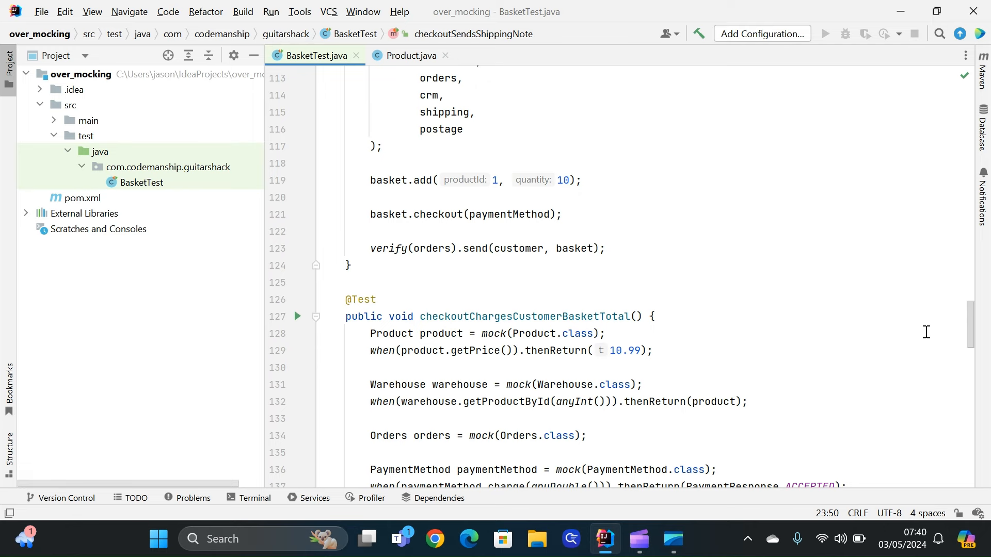
pyautogui.scroll(-3)
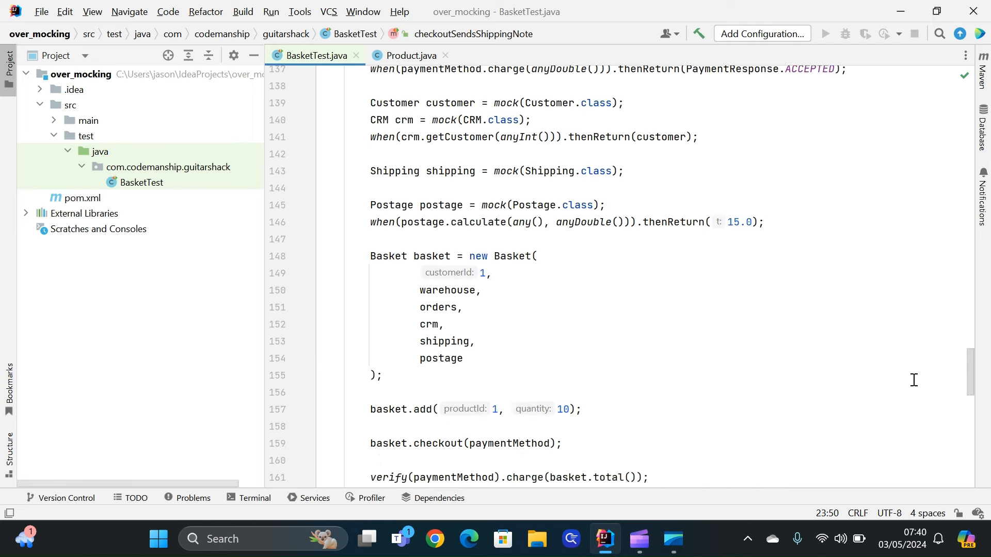
pyautogui.scroll(-3)
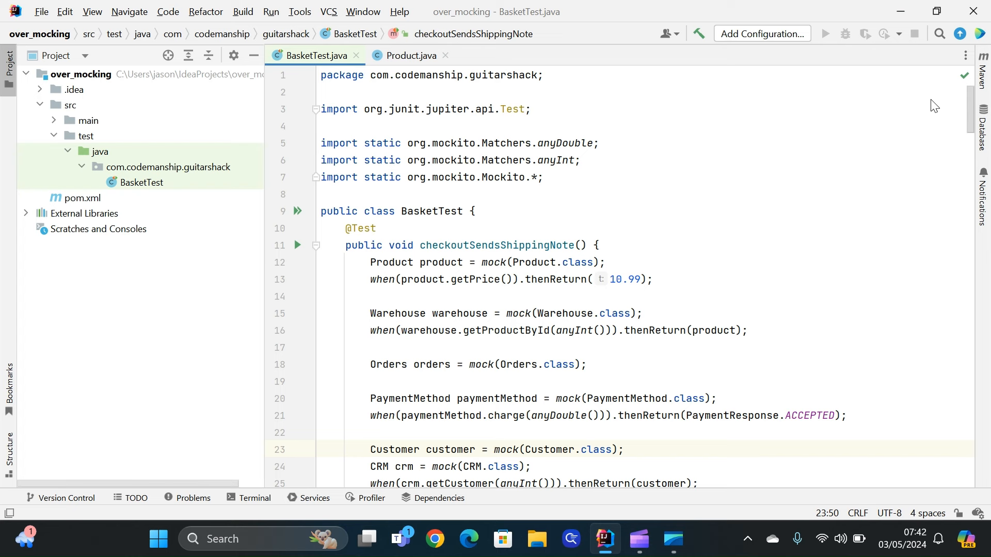
pyautogui.click(623, 450)
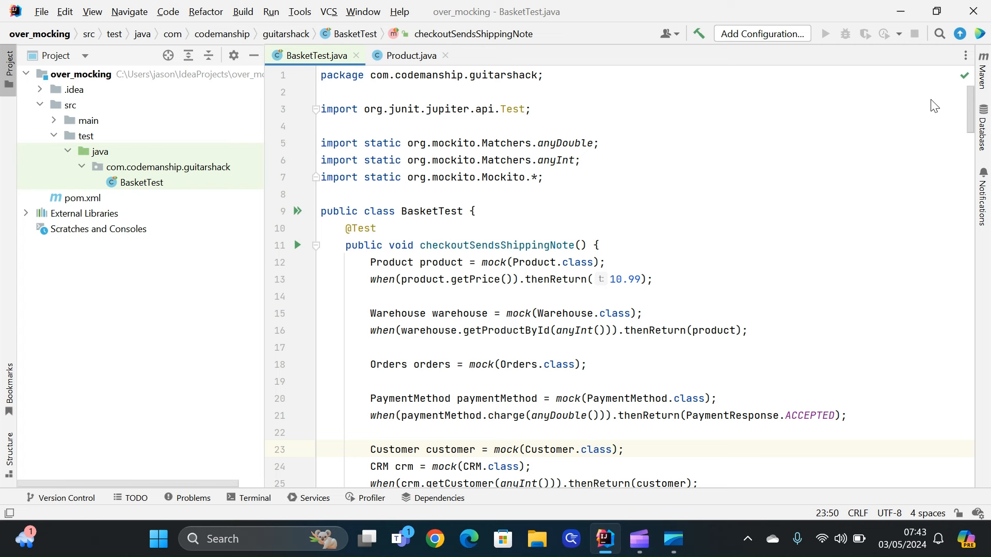
pyautogui.click(622, 449)
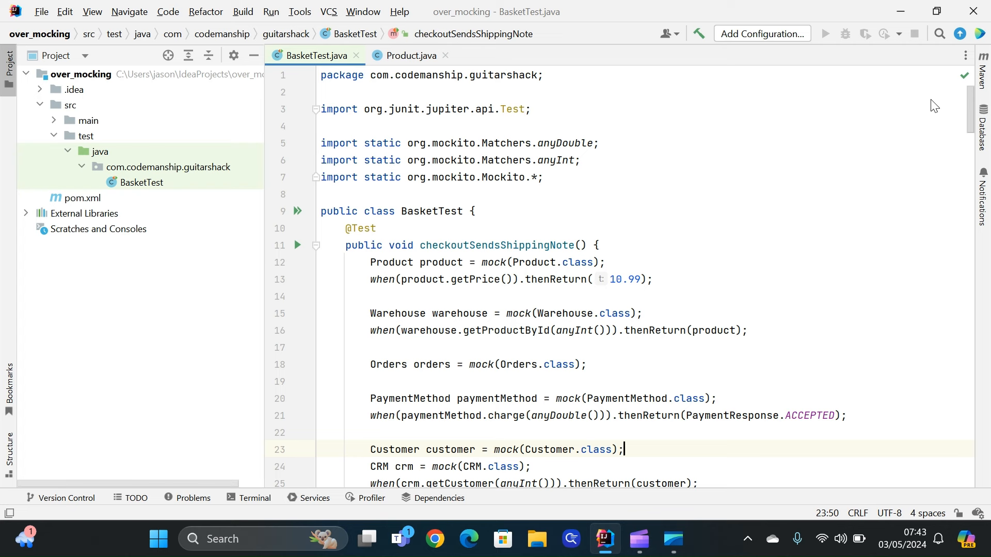